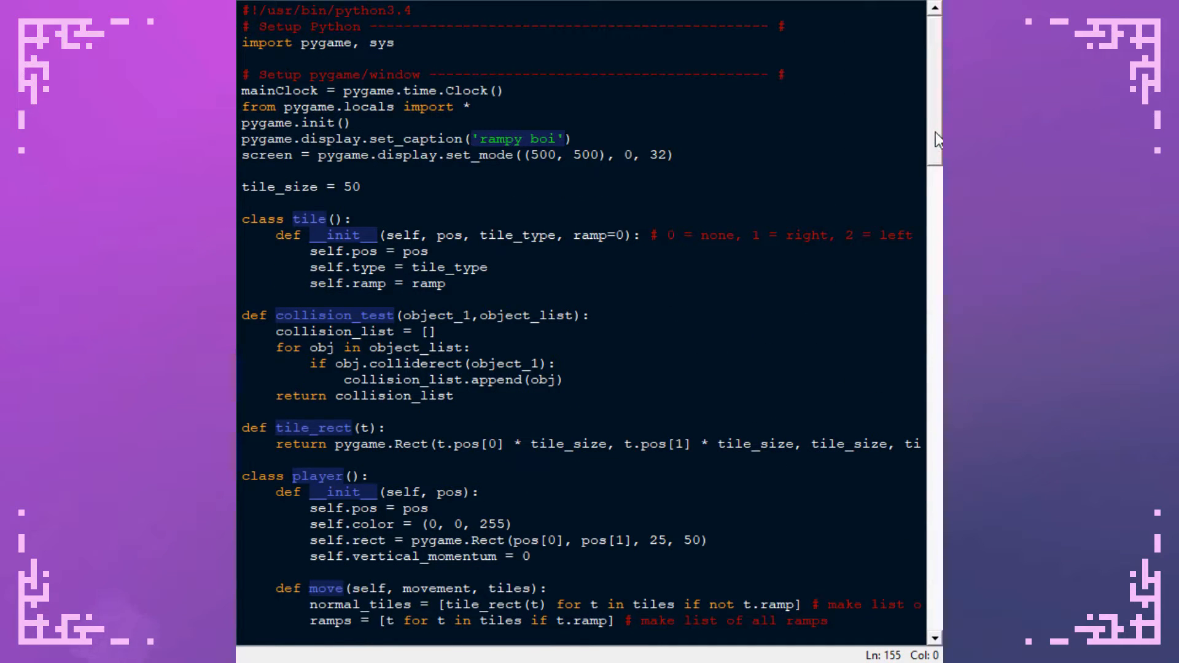
Highlight the line storing the ramp value, then the player's starting position values.
{"action": "scroll", "scroll_direction": "down", "scroll_amount": 3}
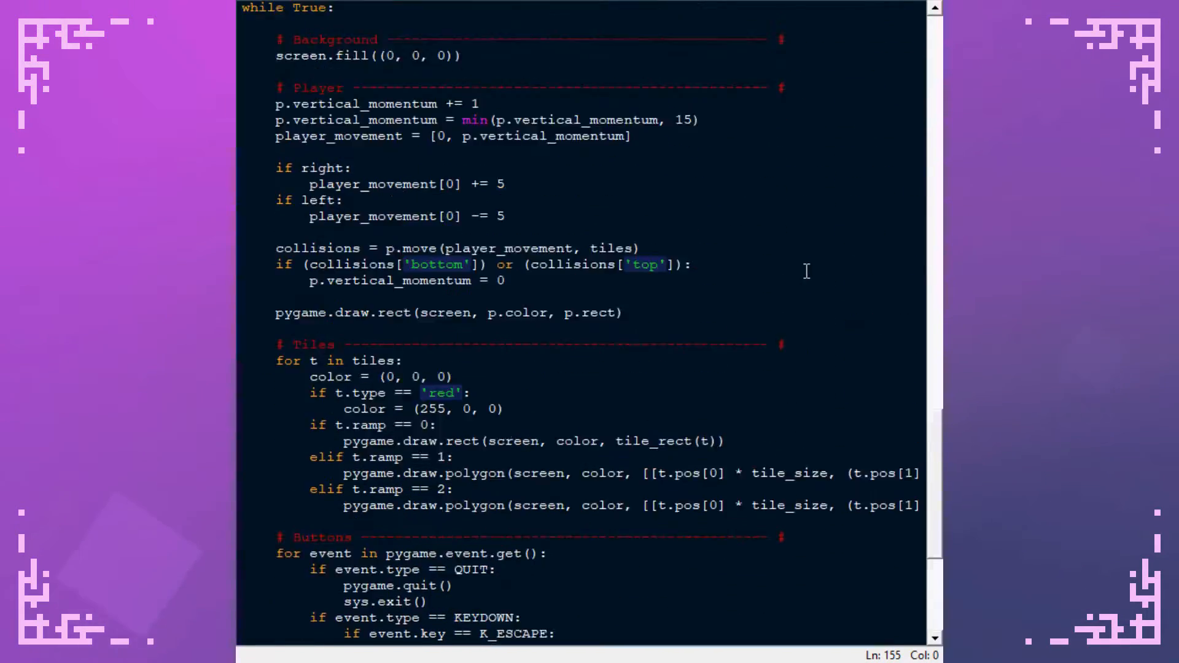
{"action": "scroll", "scroll_direction": "down", "scroll_amount": 3}
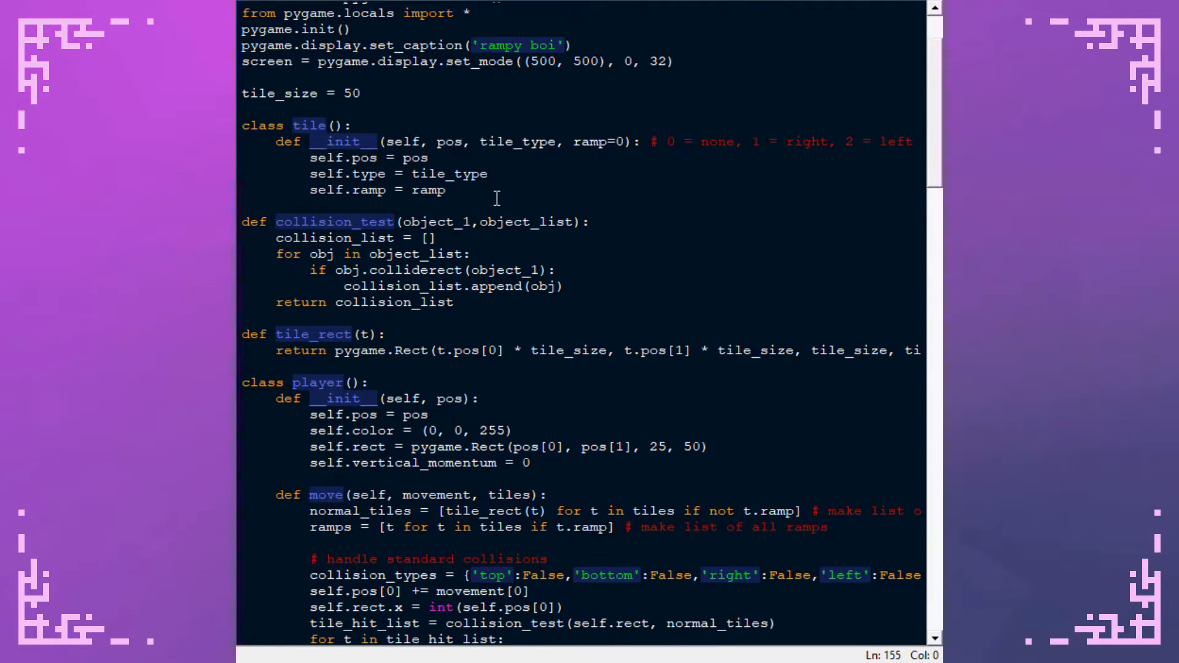
{"action": "left_click_drag", "start_coordinate": [309, 157], "coordinate": [445, 190]}
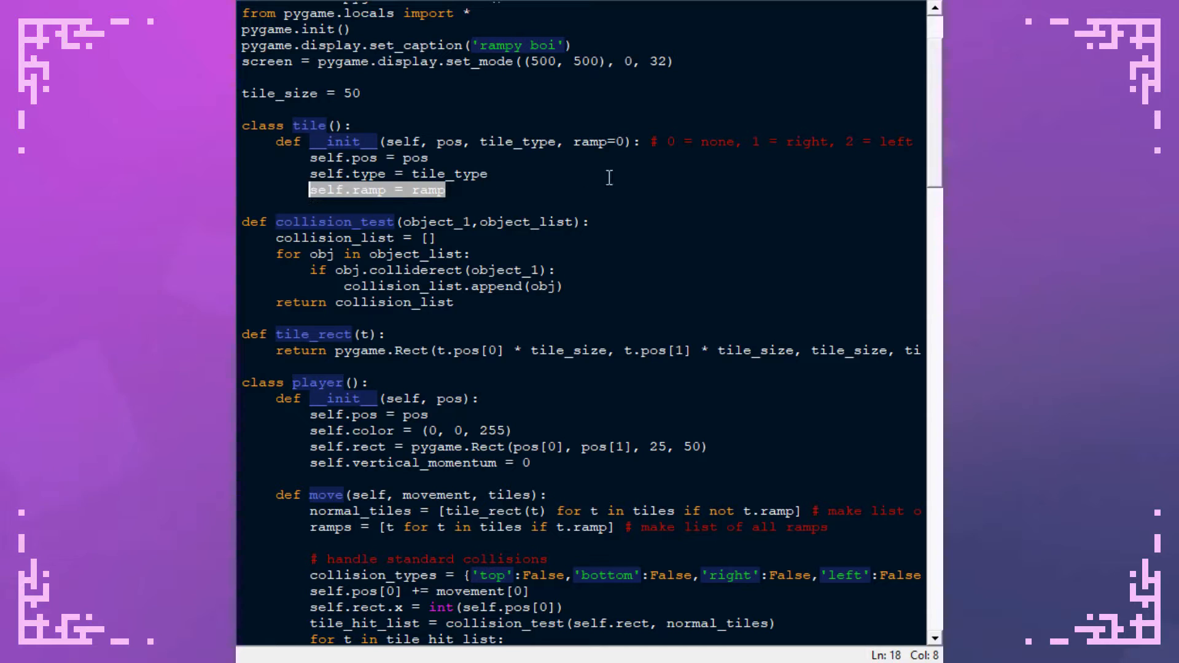
{"action": "left_click", "coordinate": [487, 174]}
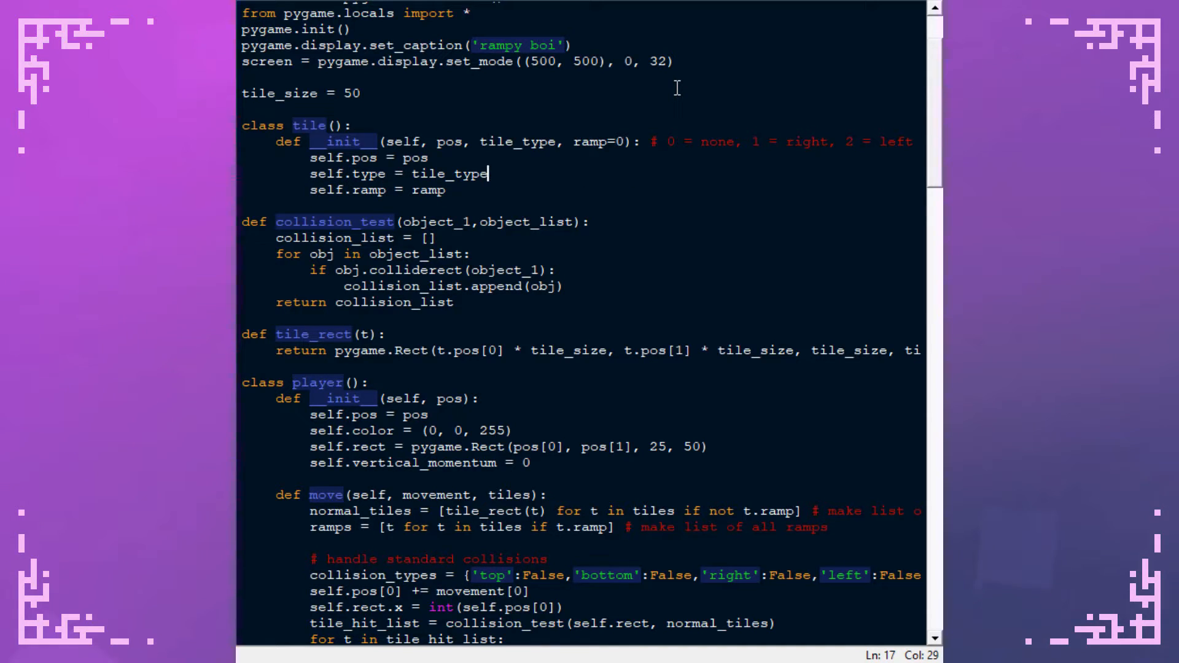
{"action": "mouse_move", "coordinate": [768, 73]}
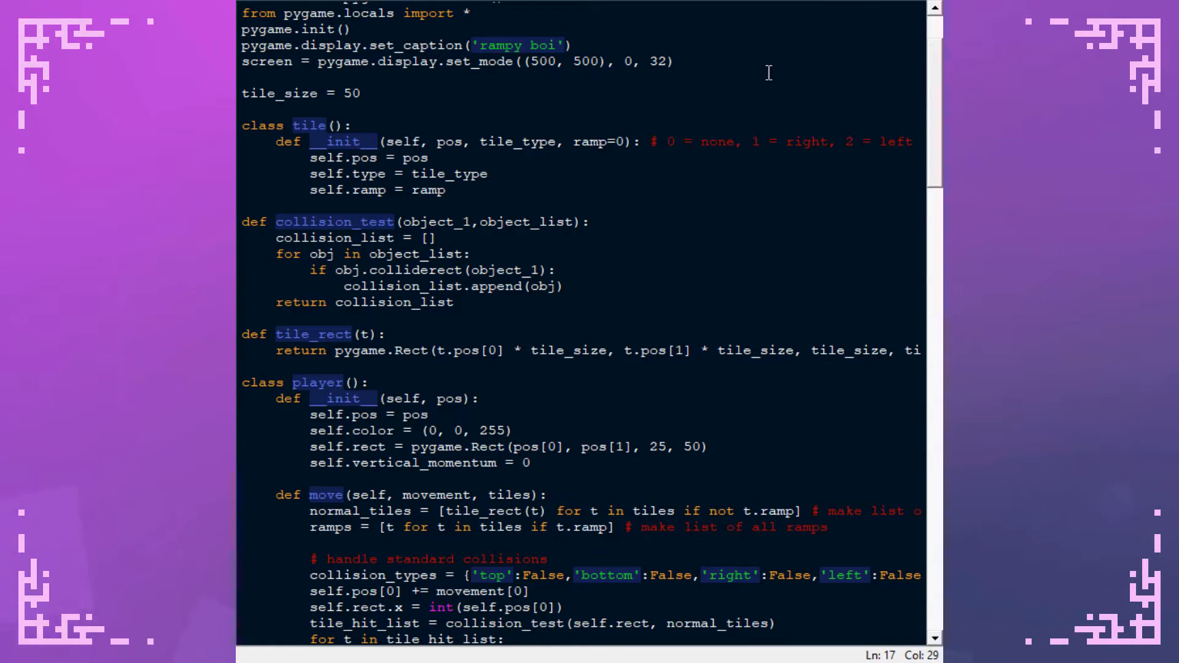
{"action": "left_click", "coordinate": [487, 174]}
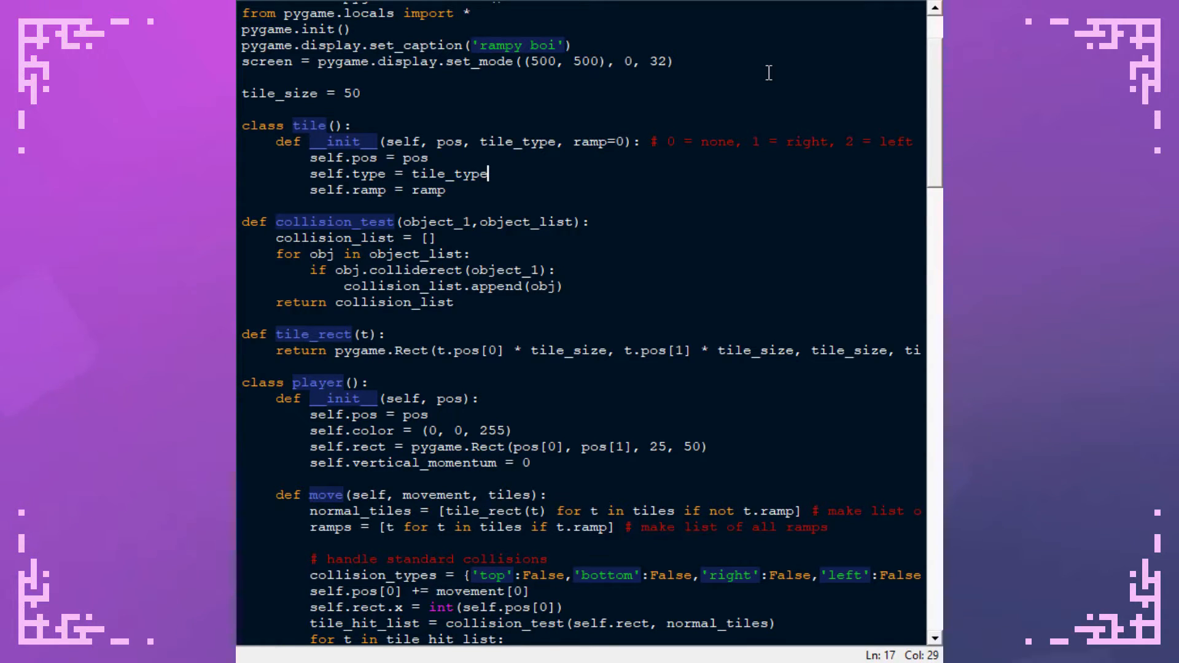
{"action": "scroll", "scroll_direction": "down", "scroll_amount": 3}
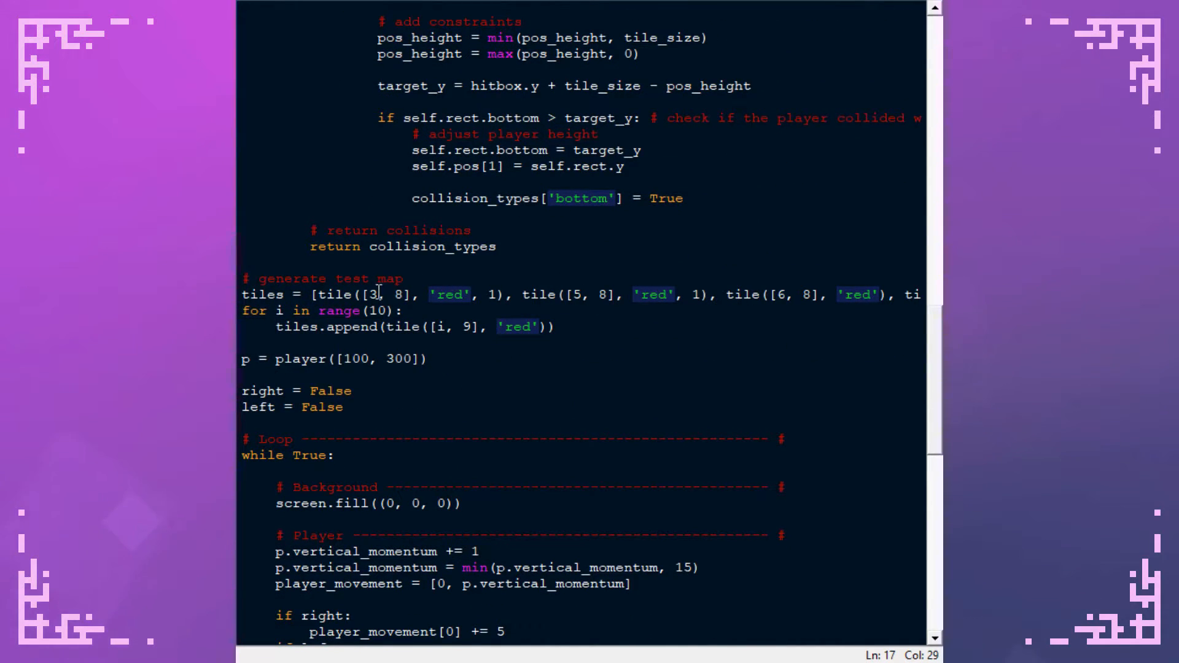
{"action": "left_click_drag", "start_coordinate": [242, 311], "coordinate": [556, 326]}
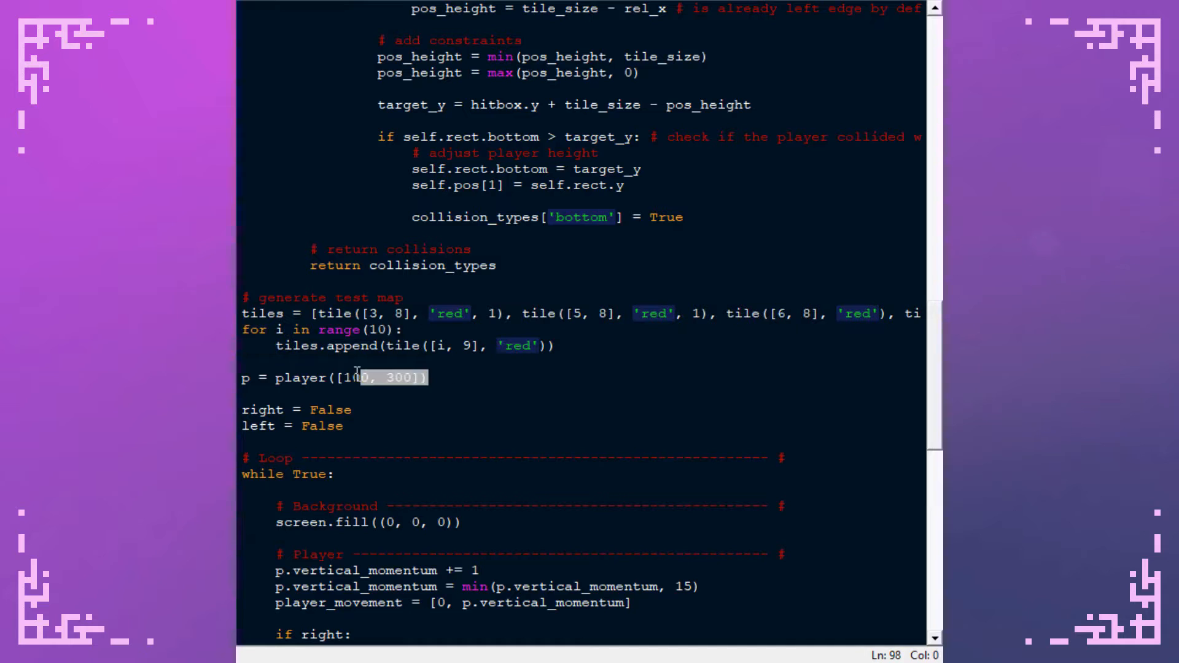
{"action": "scroll", "scroll_direction": "up", "scroll_amount": 3}
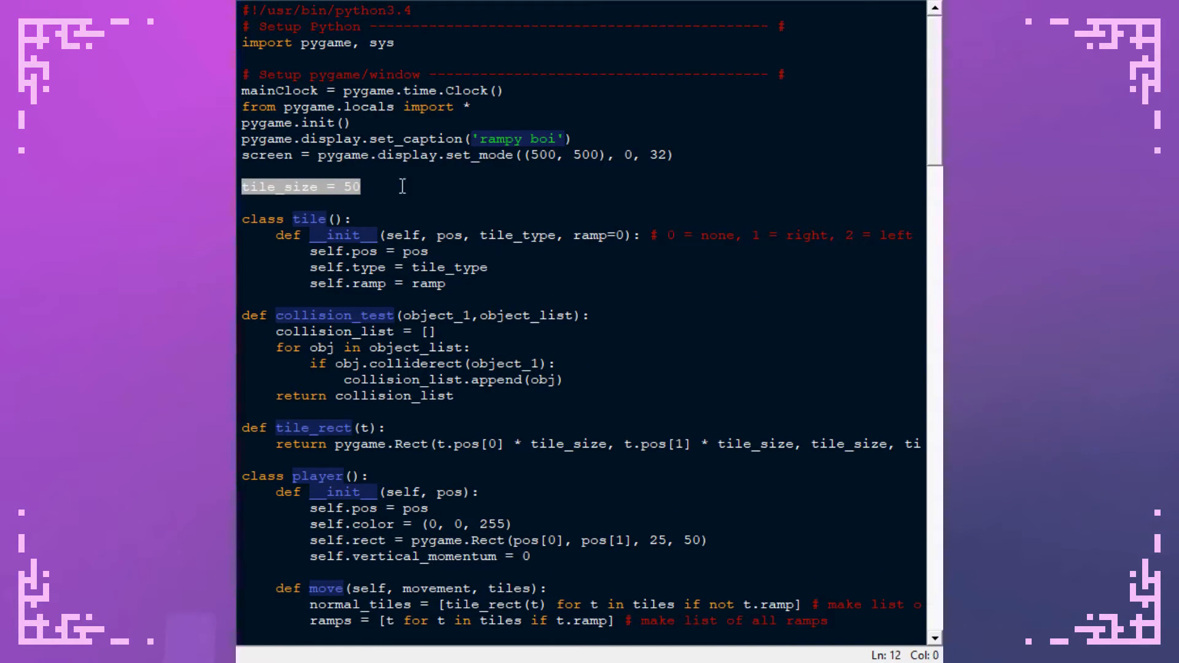
Scroll down and highlight the movement parameter of the move method.
{"action": "scroll", "scroll_direction": "down", "scroll_amount": 3}
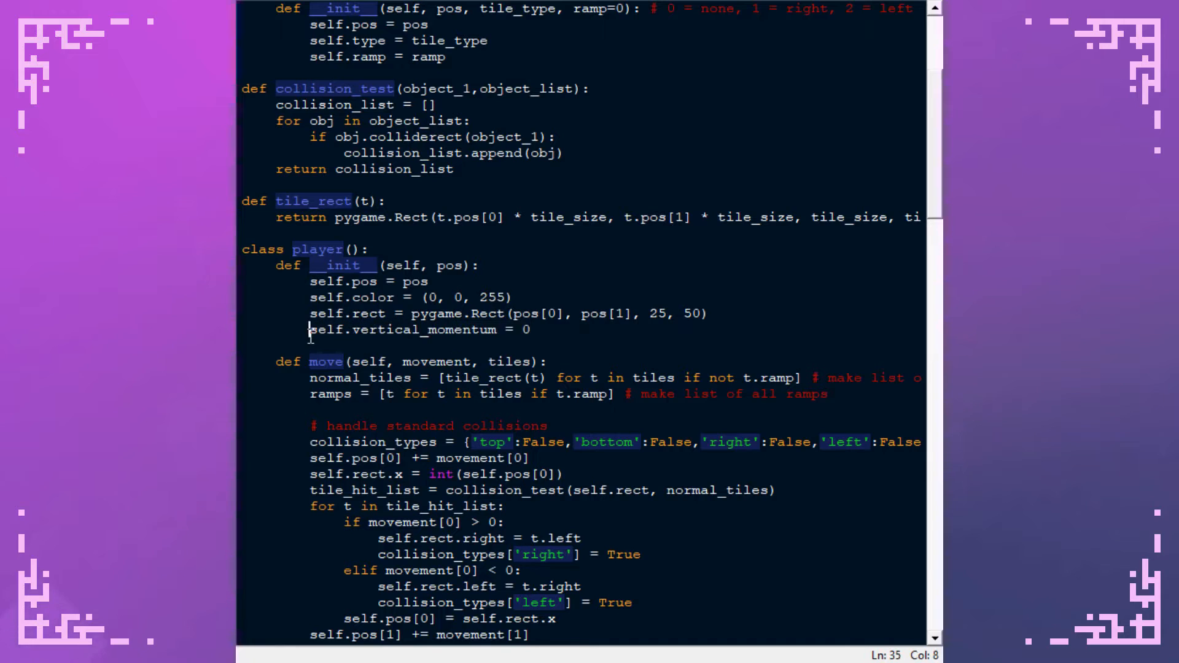
{"action": "scroll", "scroll_direction": "down", "scroll_amount": 3}
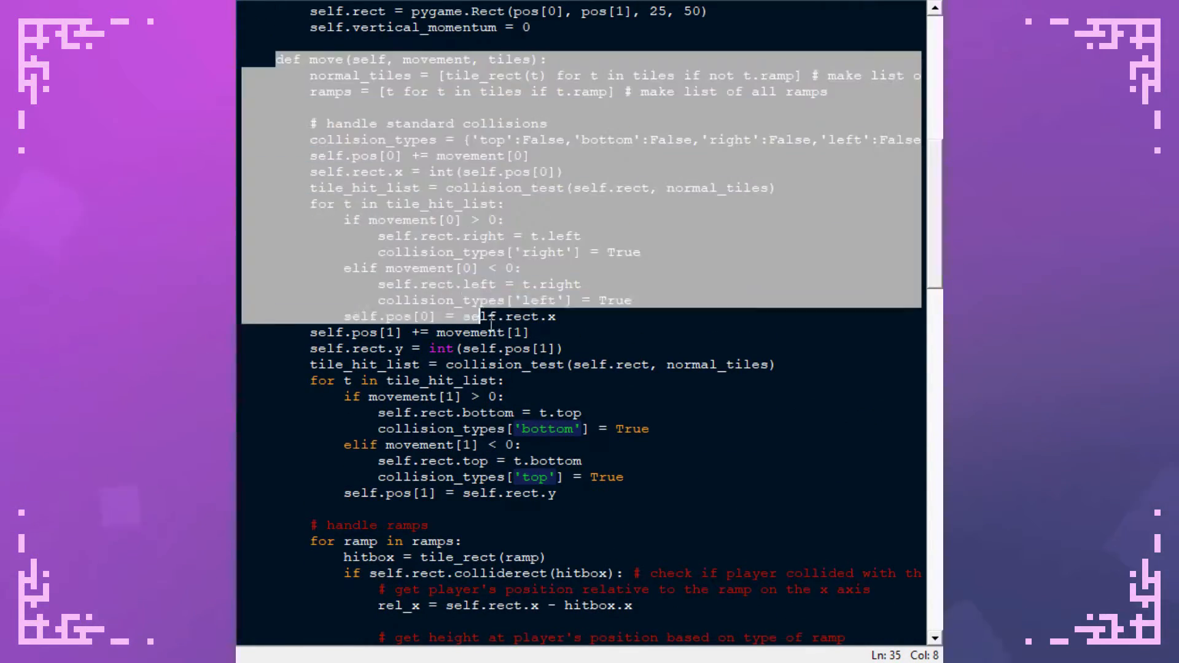
{"action": "scroll", "scroll_direction": "down", "scroll_amount": 3}
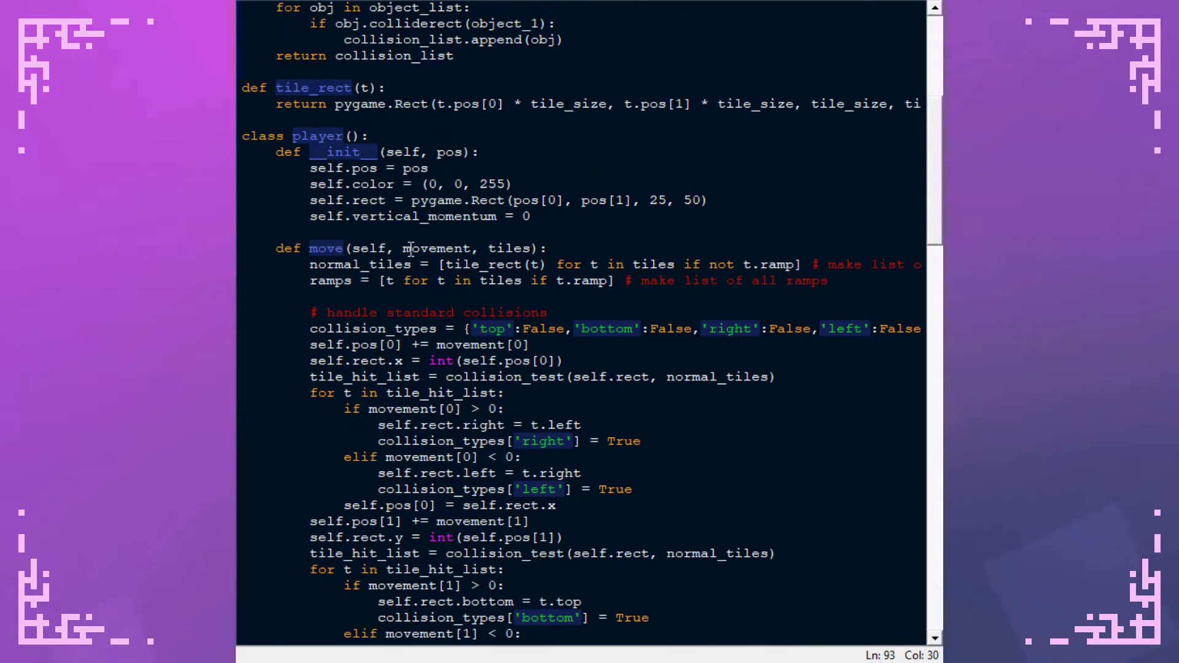
{"action": "double_click", "coordinate": [437, 248]}
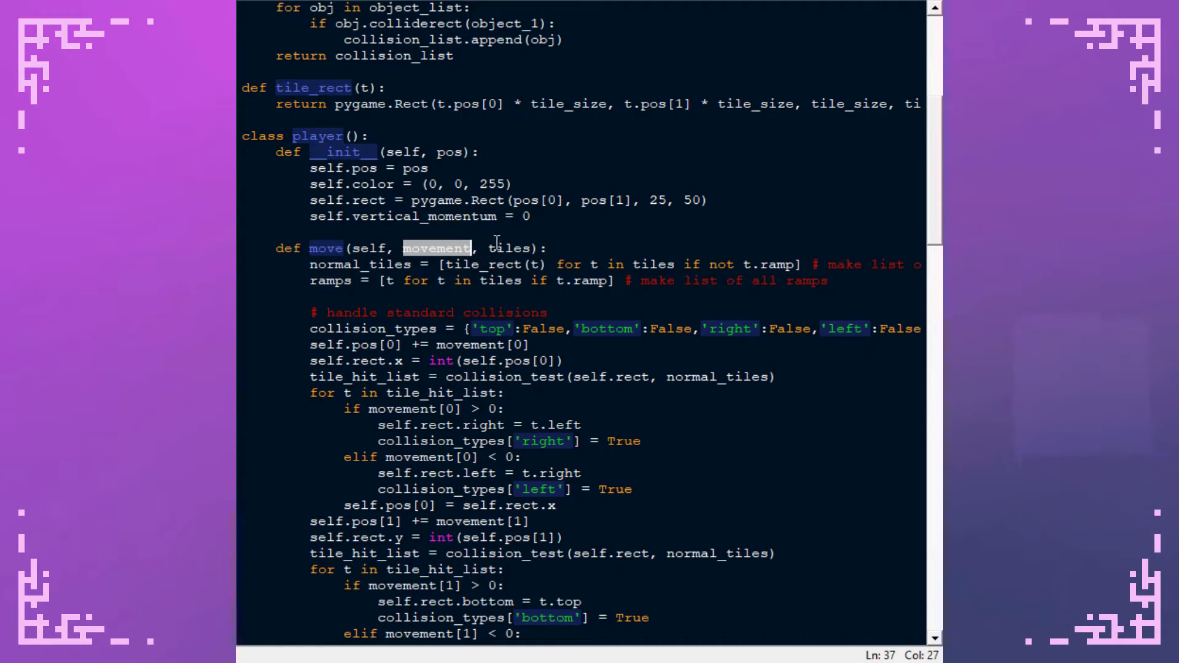
{"action": "mouse_move", "coordinate": [489, 219]}
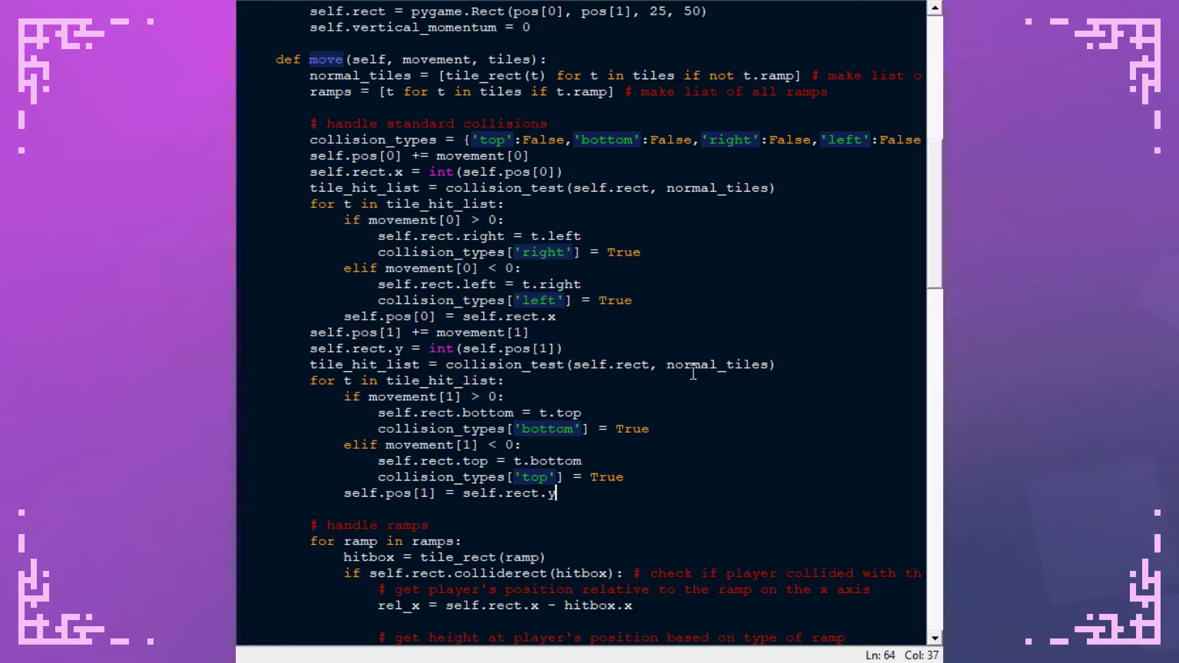
{"action": "scroll", "scroll_direction": "down", "scroll_amount": 3}
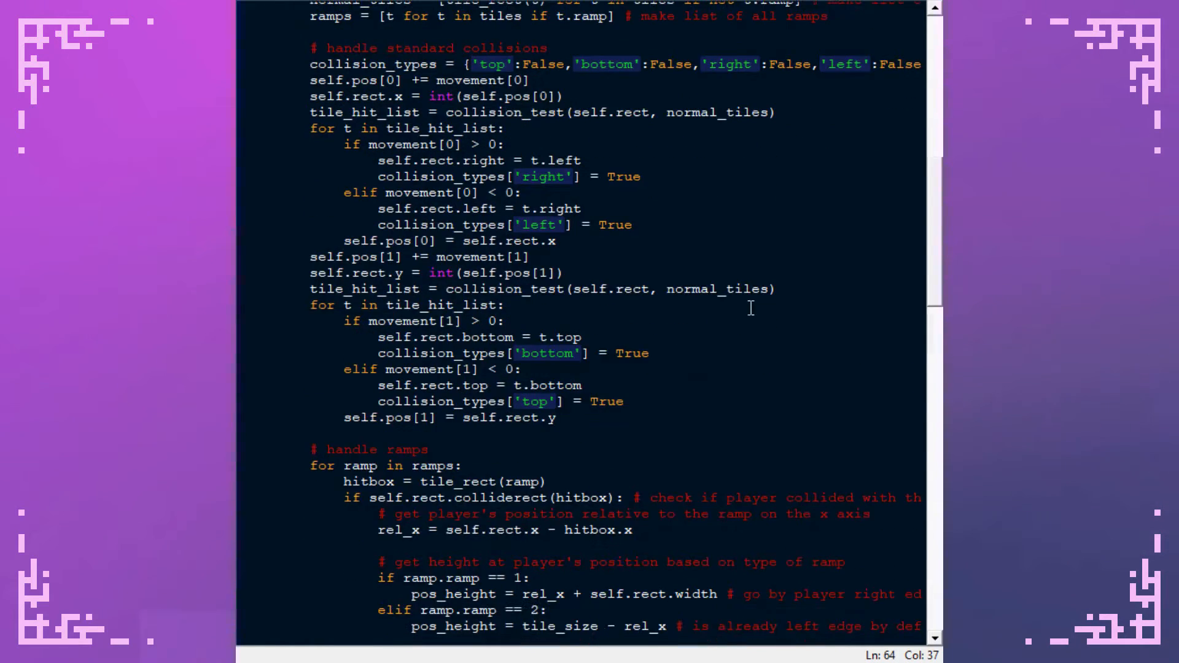
{"action": "scroll", "scroll_direction": "down", "scroll_amount": 3}
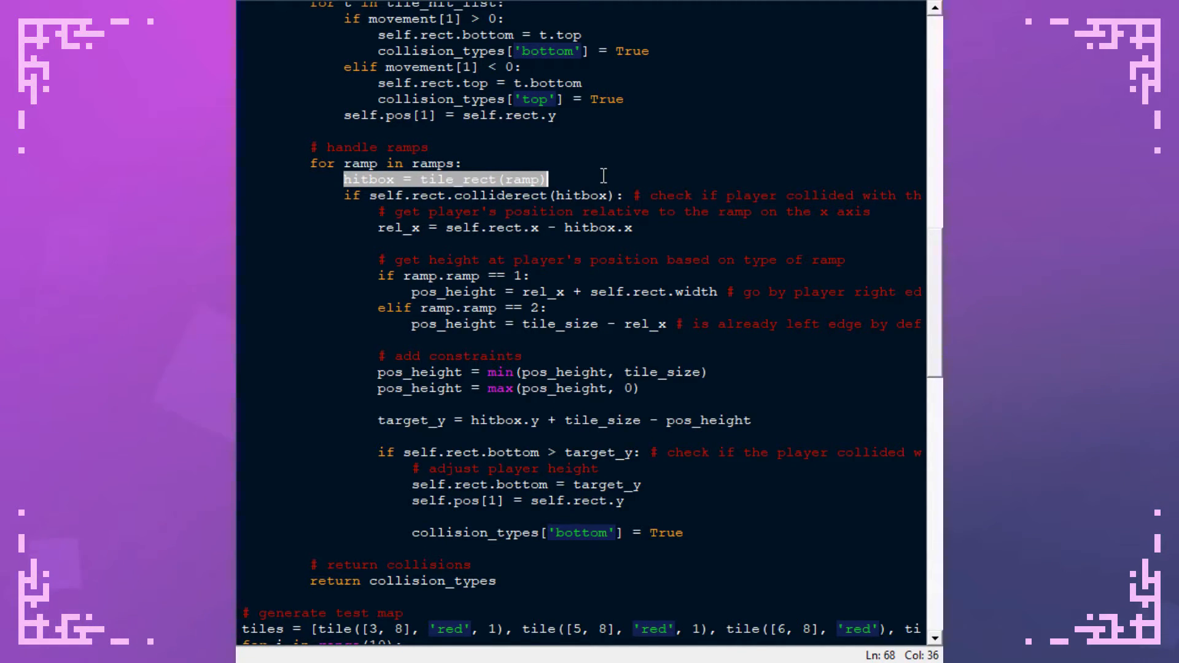
{"action": "mouse_move", "coordinate": [589, 179]}
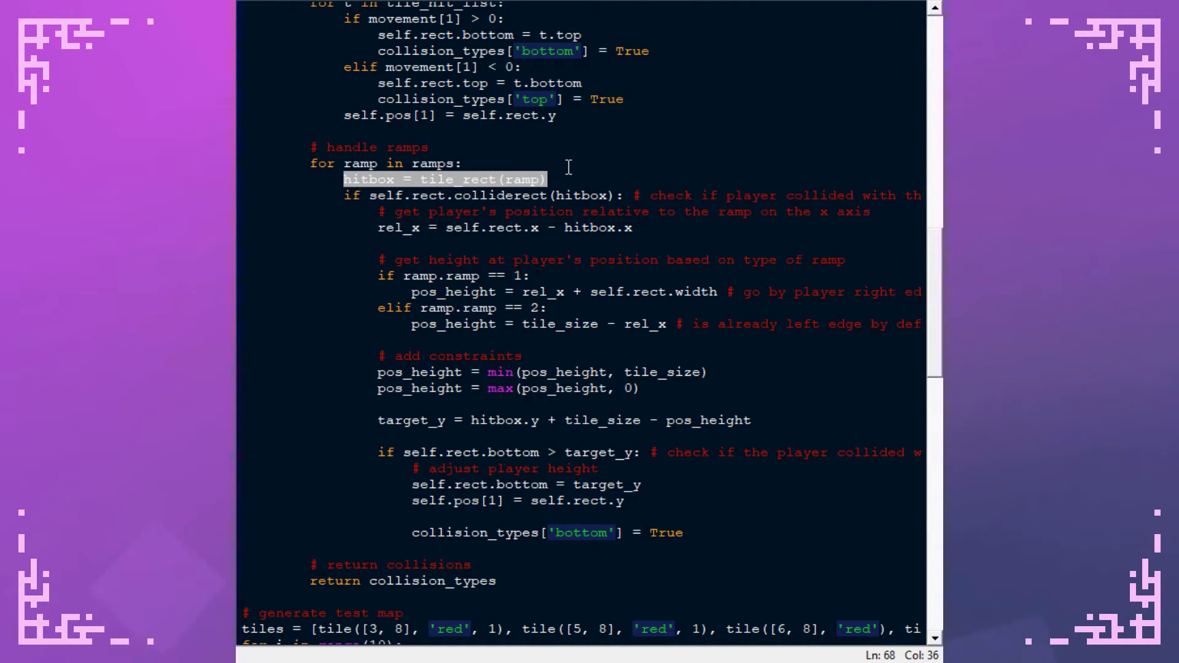
{"action": "mouse_move", "coordinate": [589, 167]}
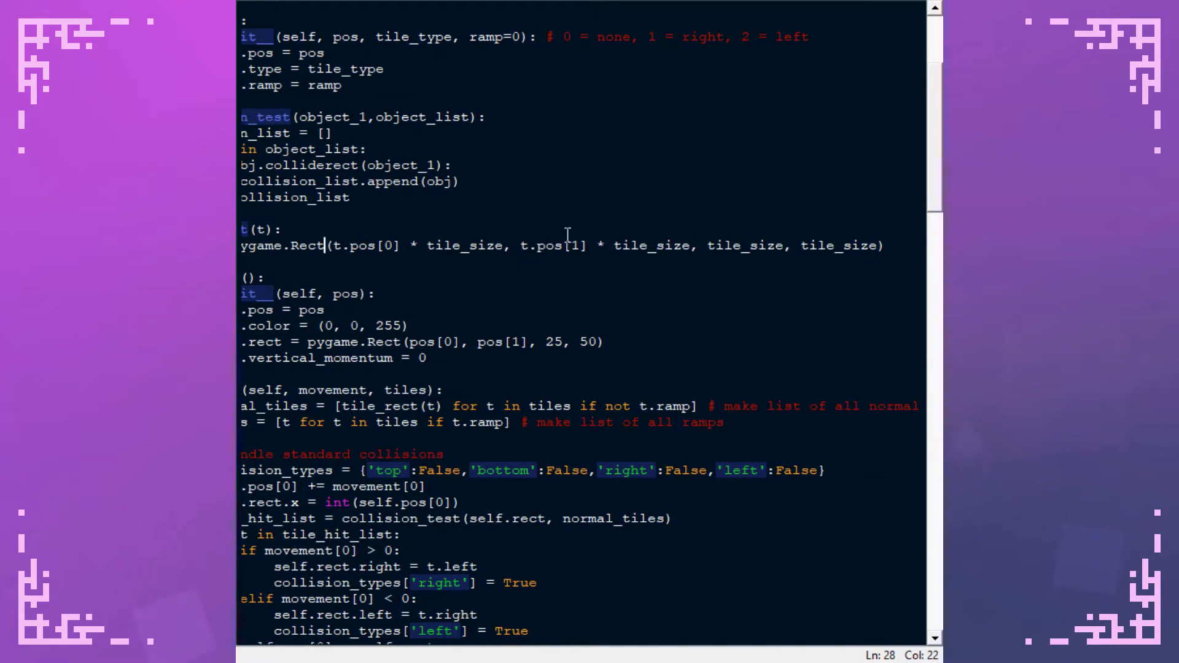
{"action": "scroll", "scroll_direction": "down", "scroll_amount": 3}
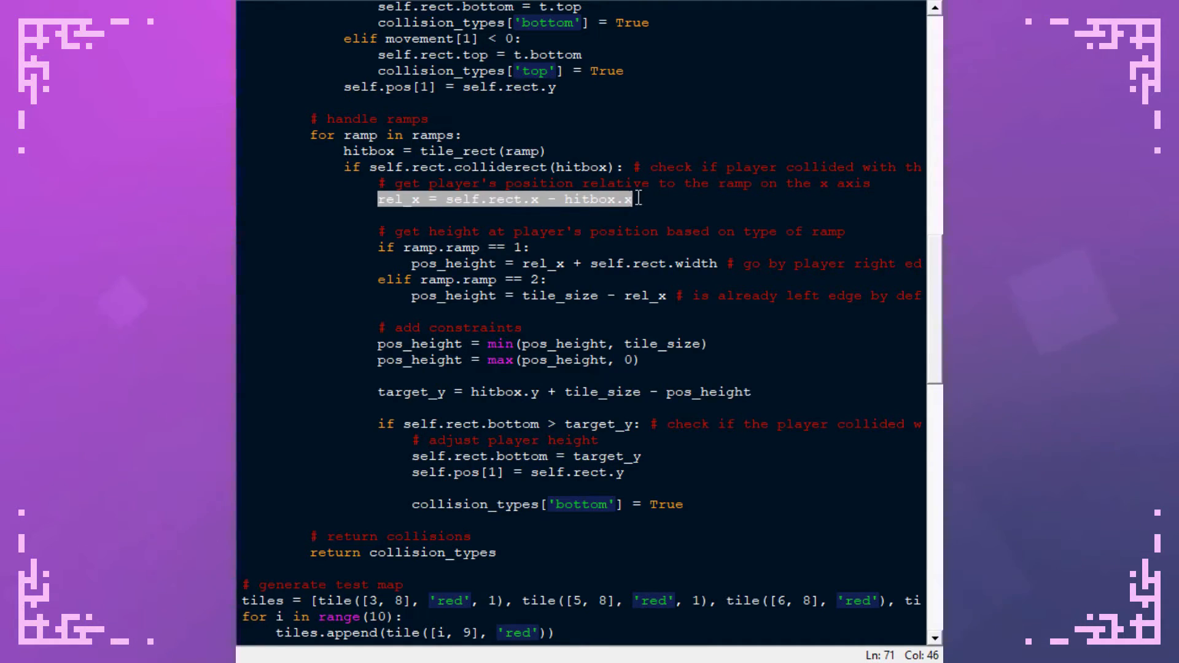
Clear the rel_x line highlight and select the next part of the collision code.
{"action": "left_click", "coordinate": [563, 199]}
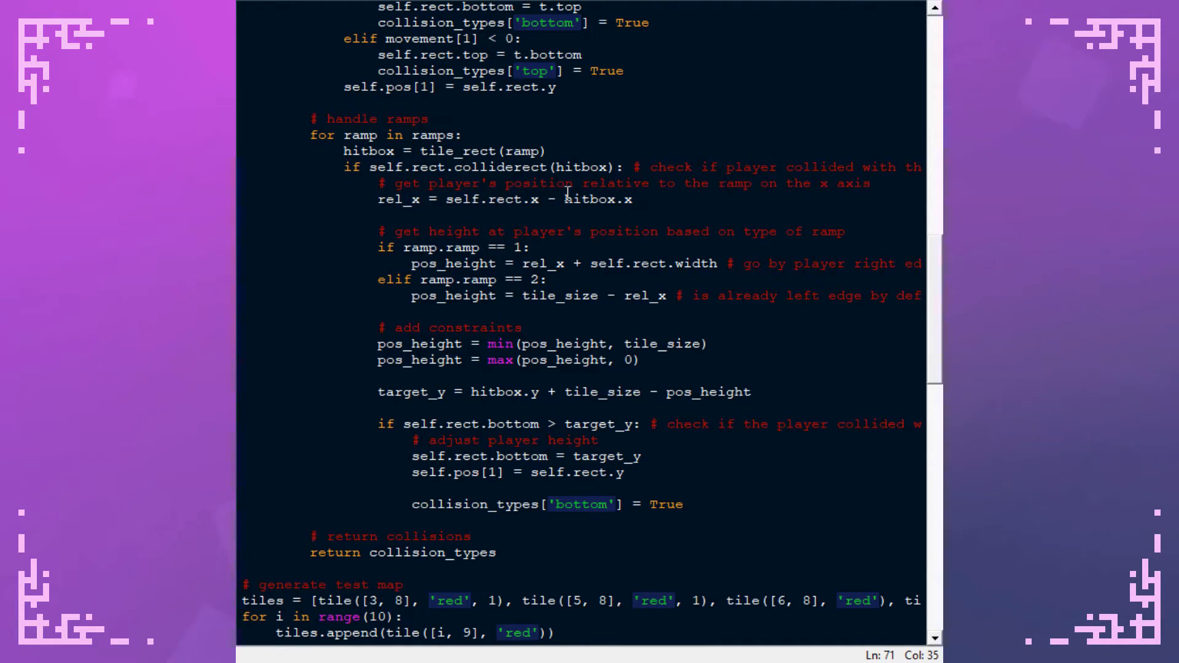
{"action": "left_click", "coordinate": [538, 199]}
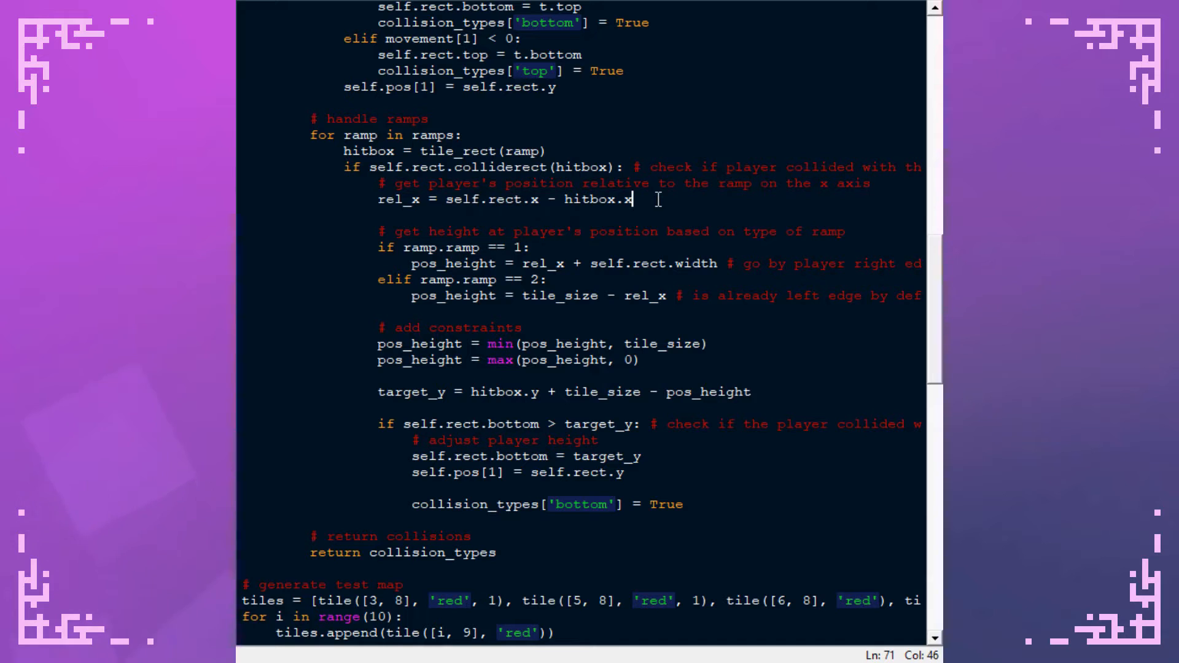
{"action": "scroll", "scroll_direction": "down", "scroll_amount": 3}
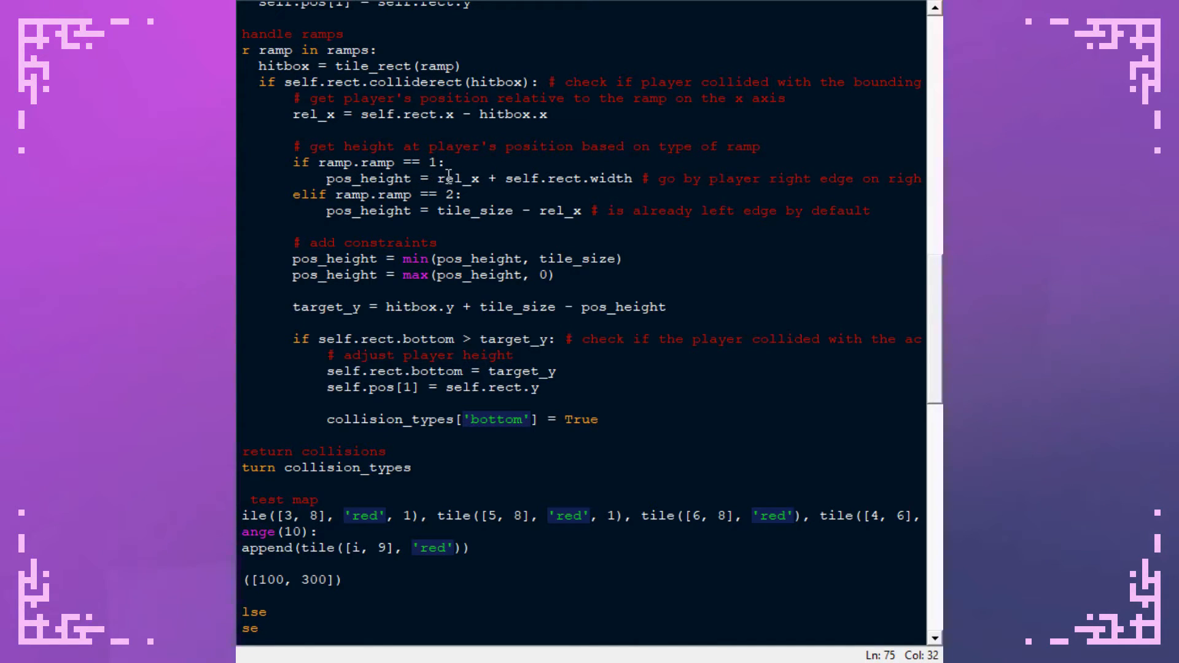
{"action": "left_click_drag", "start_coordinate": [485, 178], "coordinate": [610, 179]}
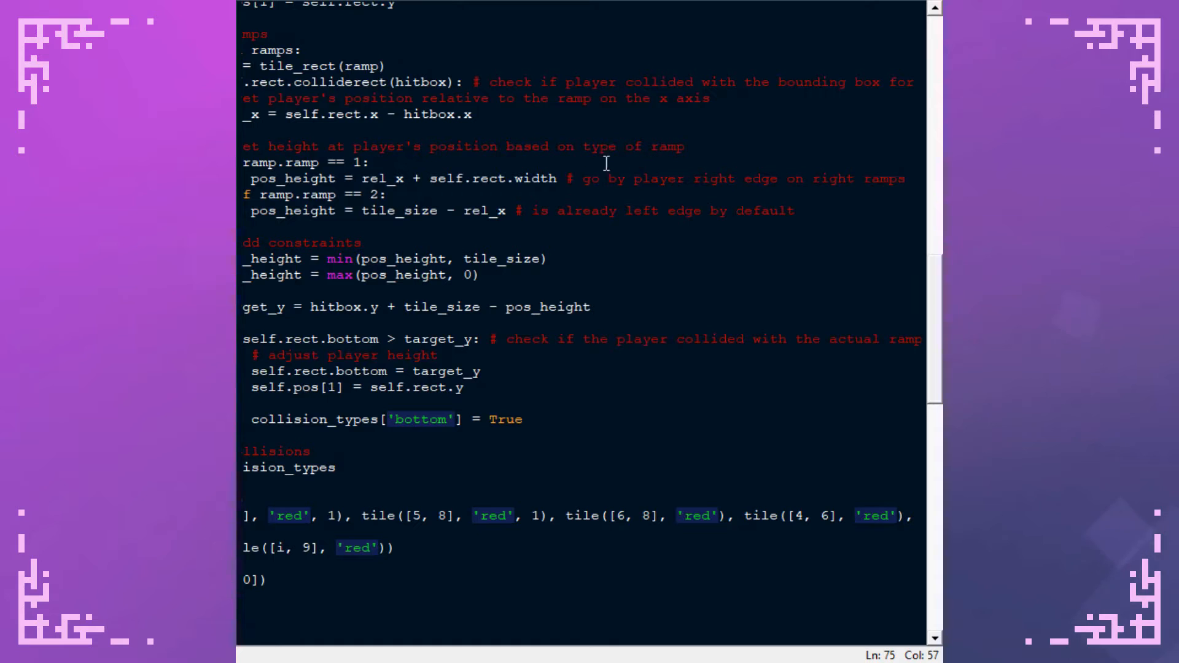
{"action": "mouse_move", "coordinate": [473, 130]}
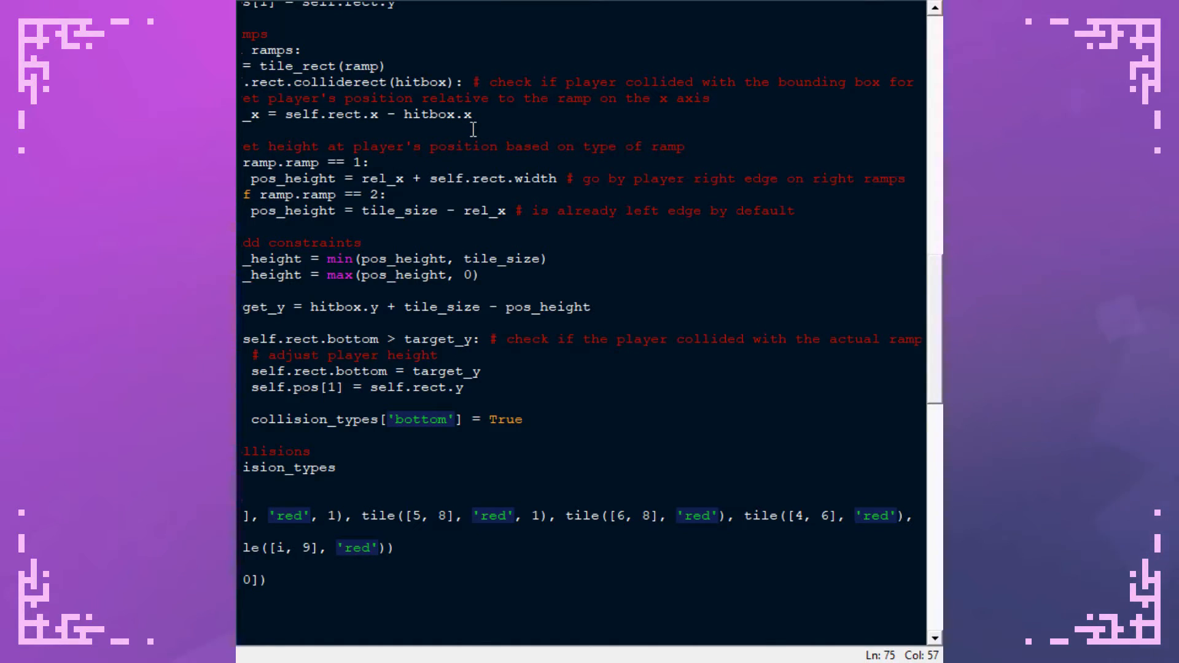
{"action": "left_click", "coordinate": [566, 178]}
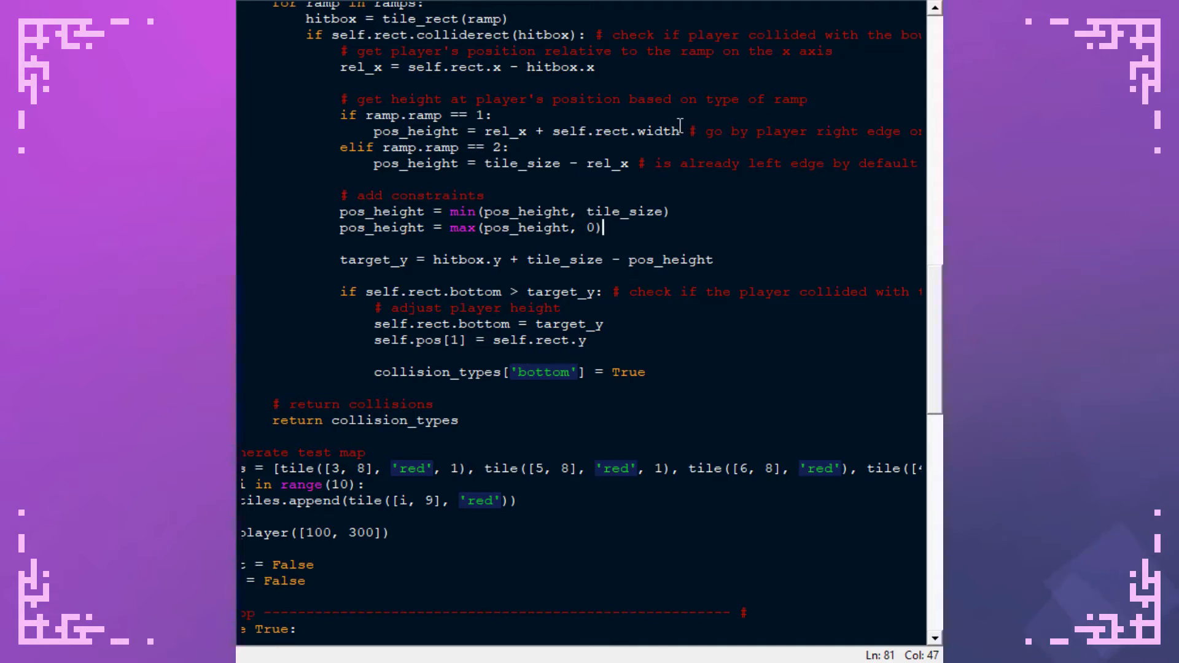
{"action": "mouse_move", "coordinate": [669, 83]}
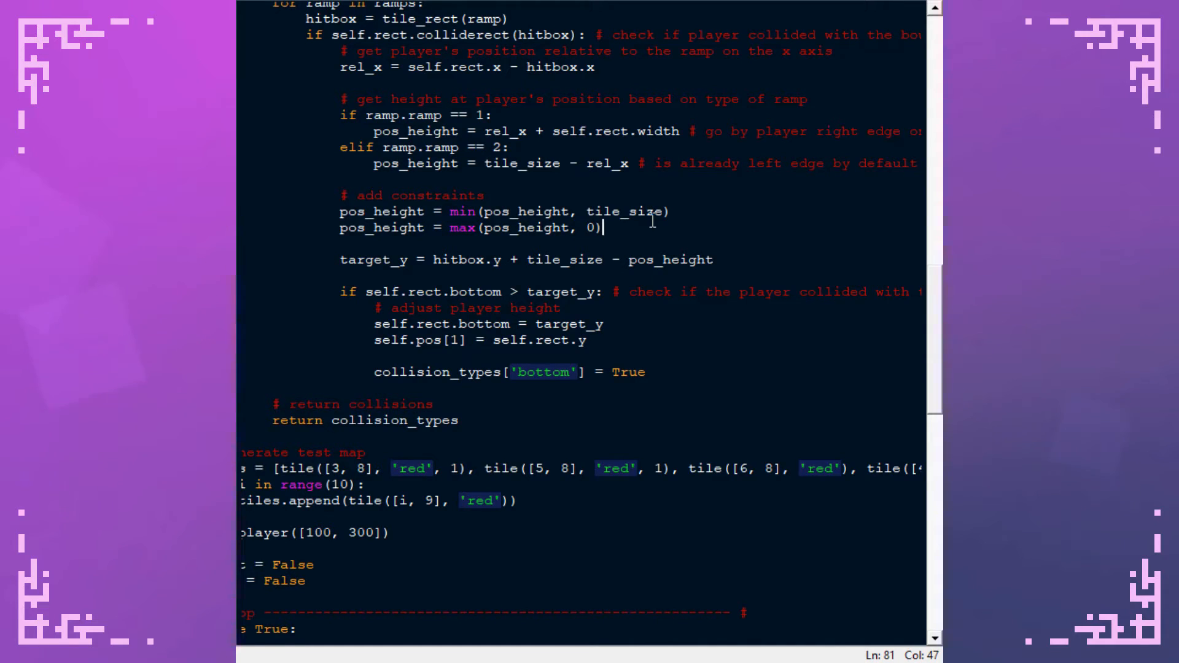
{"action": "mouse_move", "coordinate": [610, 227]}
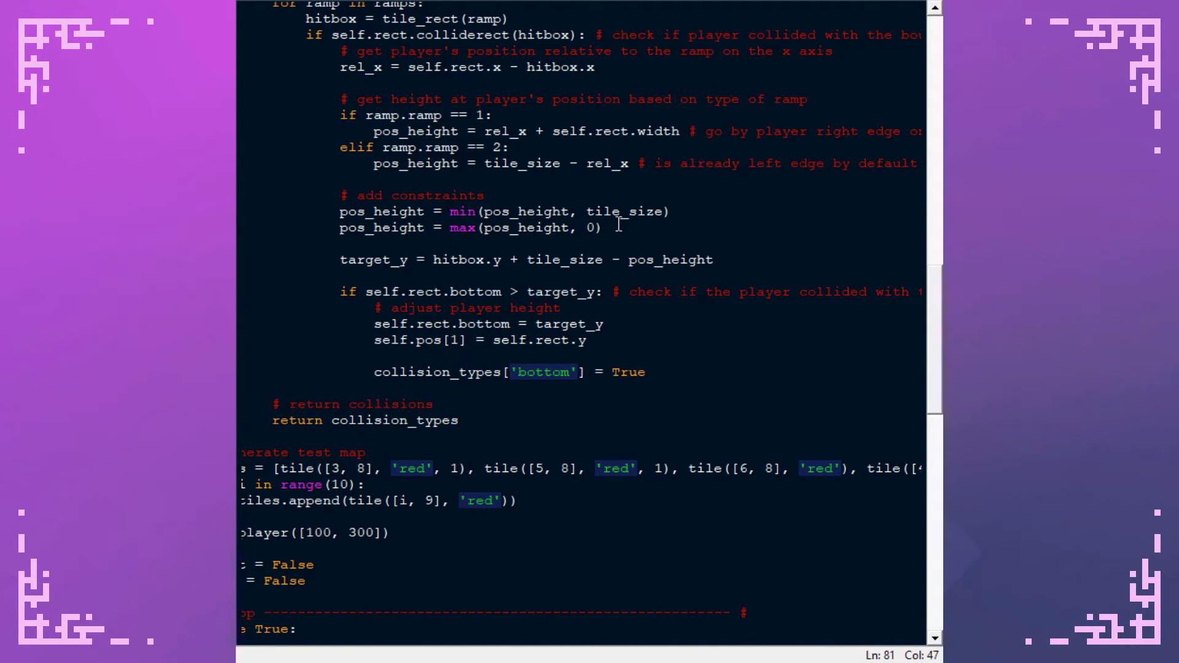
Emphasise the hitbox.y + tile_size part and the subtracted pos_height part.
{"action": "left_click", "coordinate": [602, 228]}
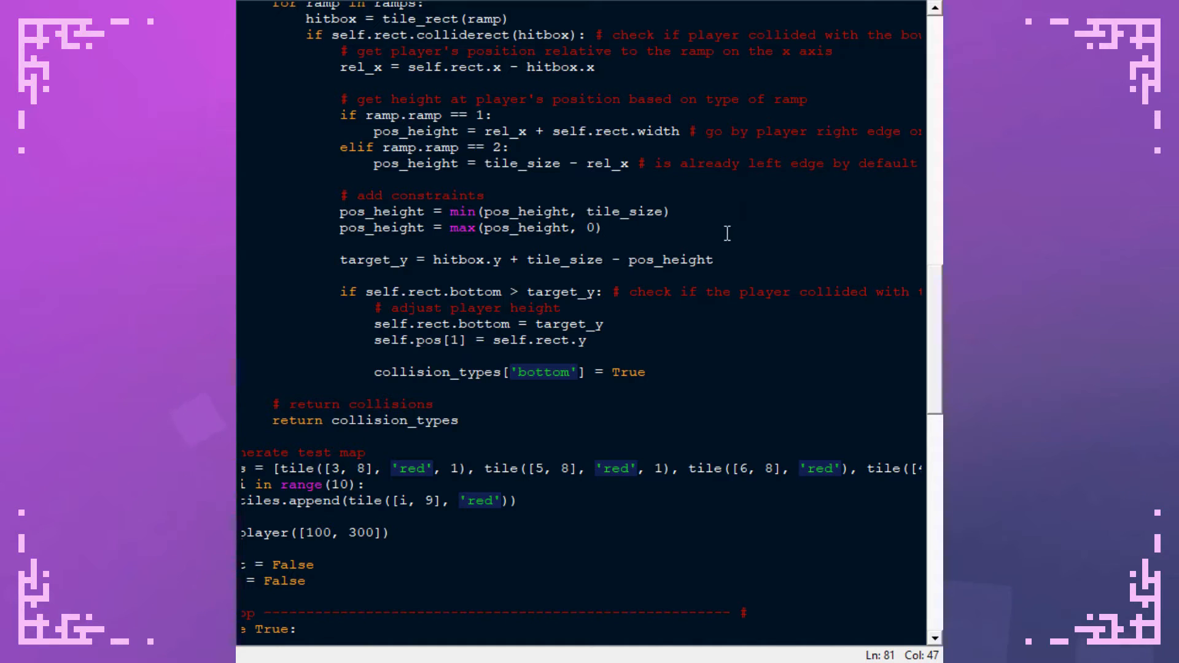
{"action": "scroll", "scroll_direction": "down", "scroll_amount": 3}
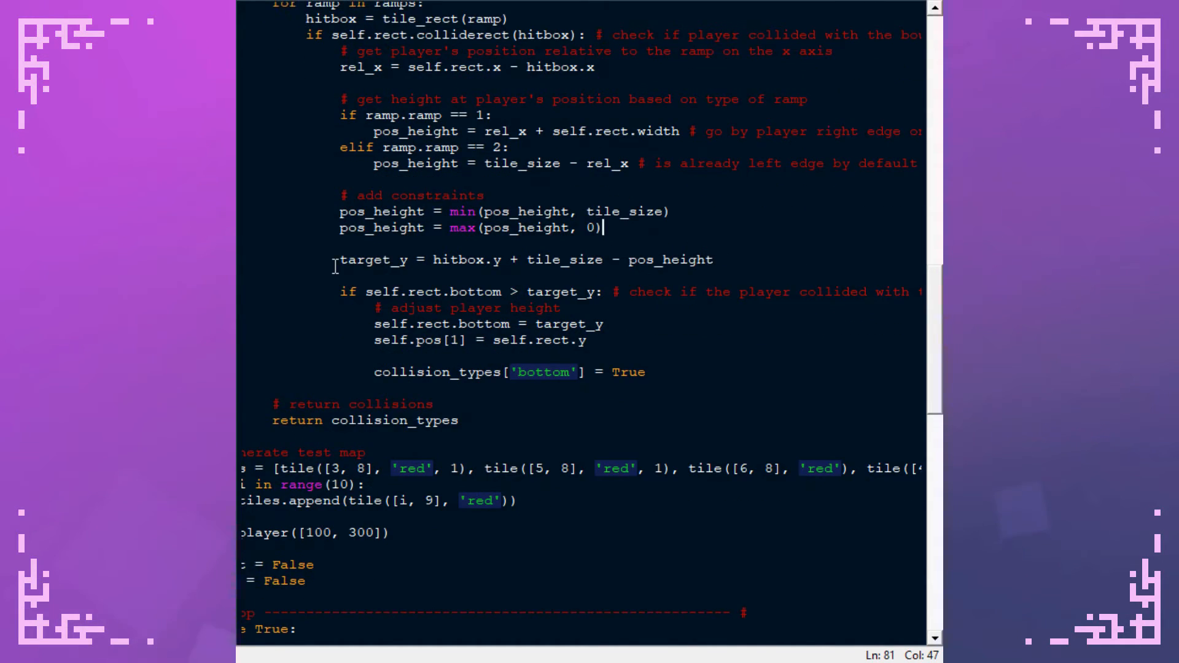
{"action": "double_click", "coordinate": [625, 212]}
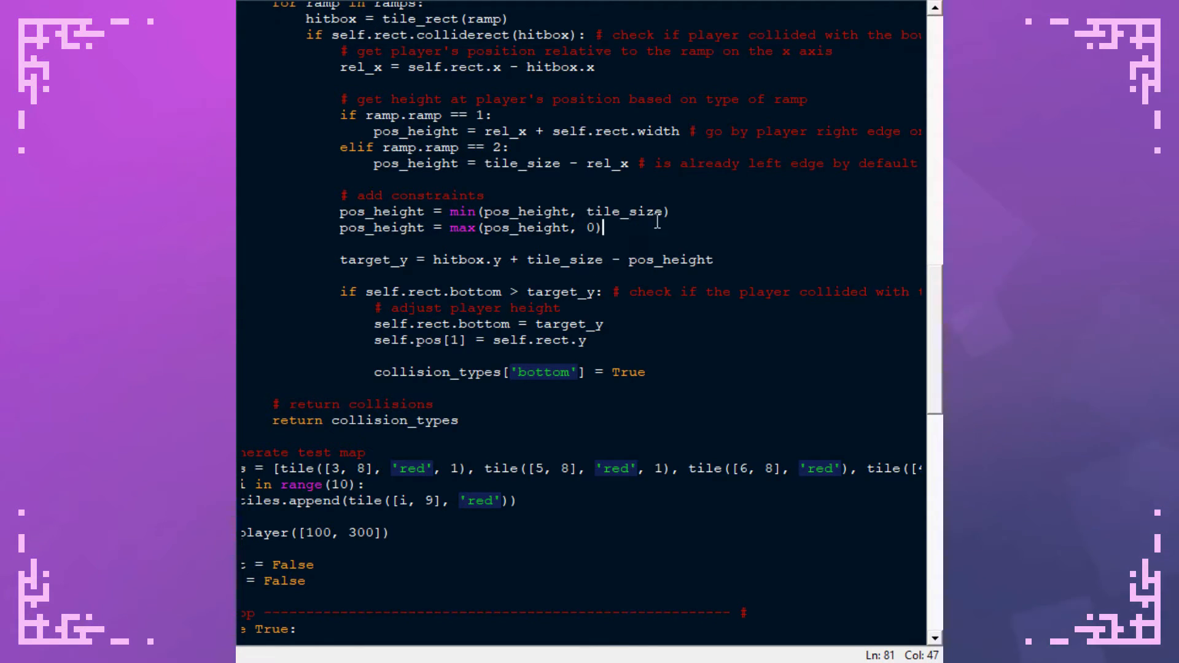
{"action": "mouse_move", "coordinate": [705, 239]}
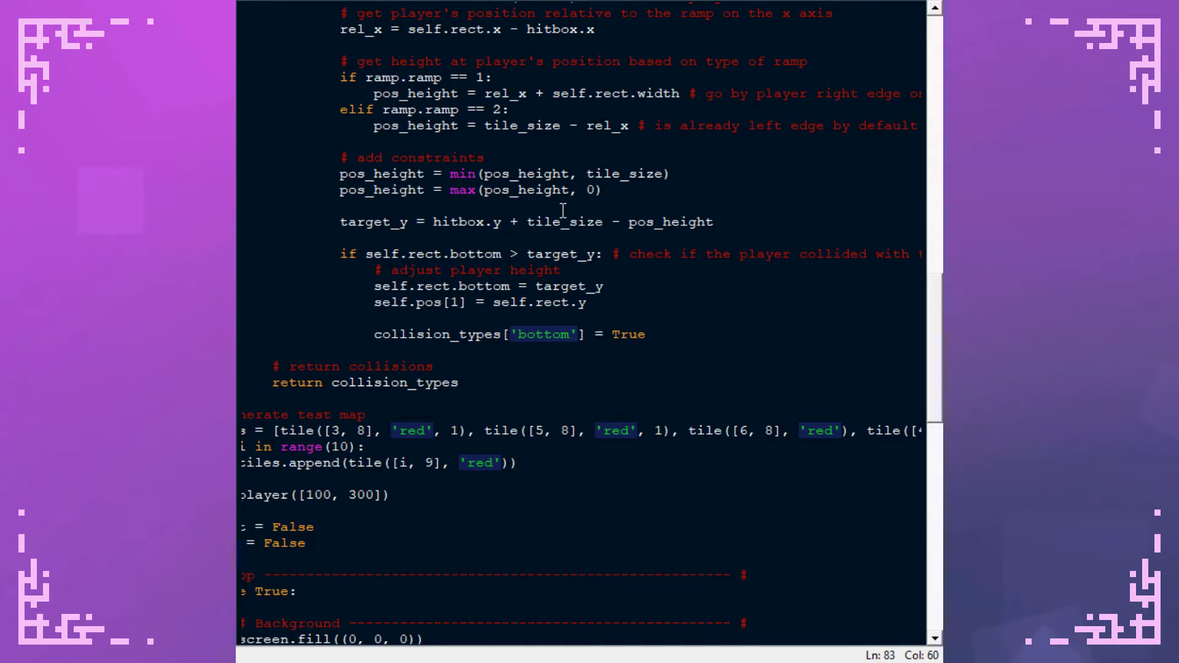
{"action": "left_click", "coordinate": [713, 221]}
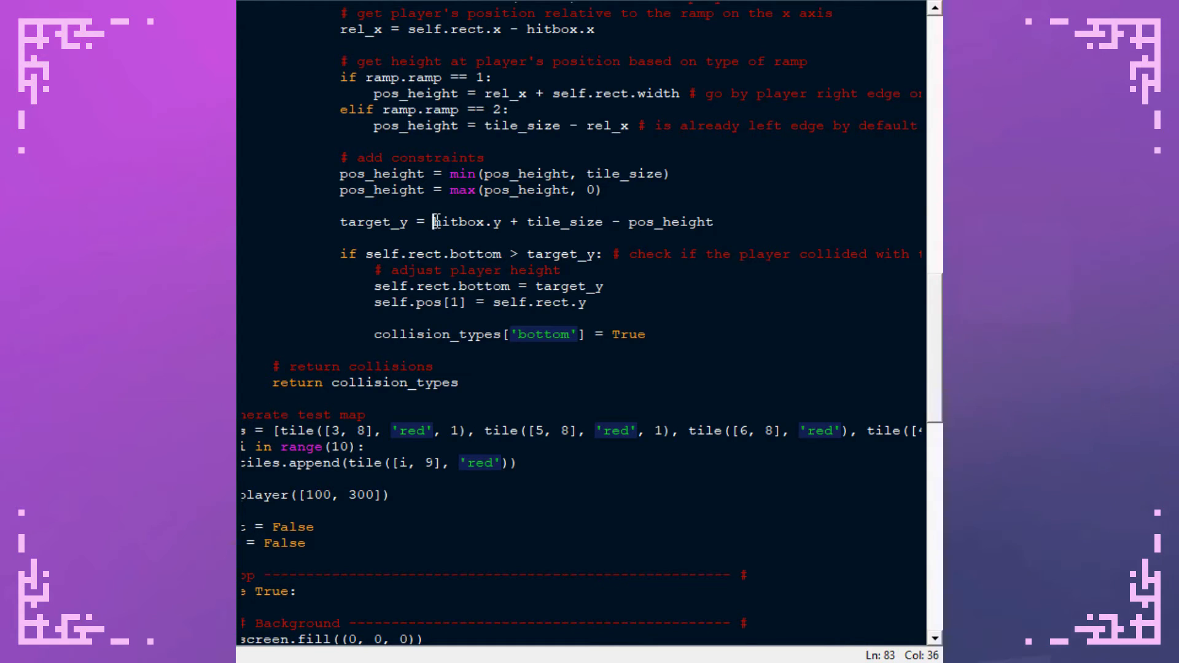
{"action": "left_click_drag", "start_coordinate": [433, 221], "coordinate": [602, 221]}
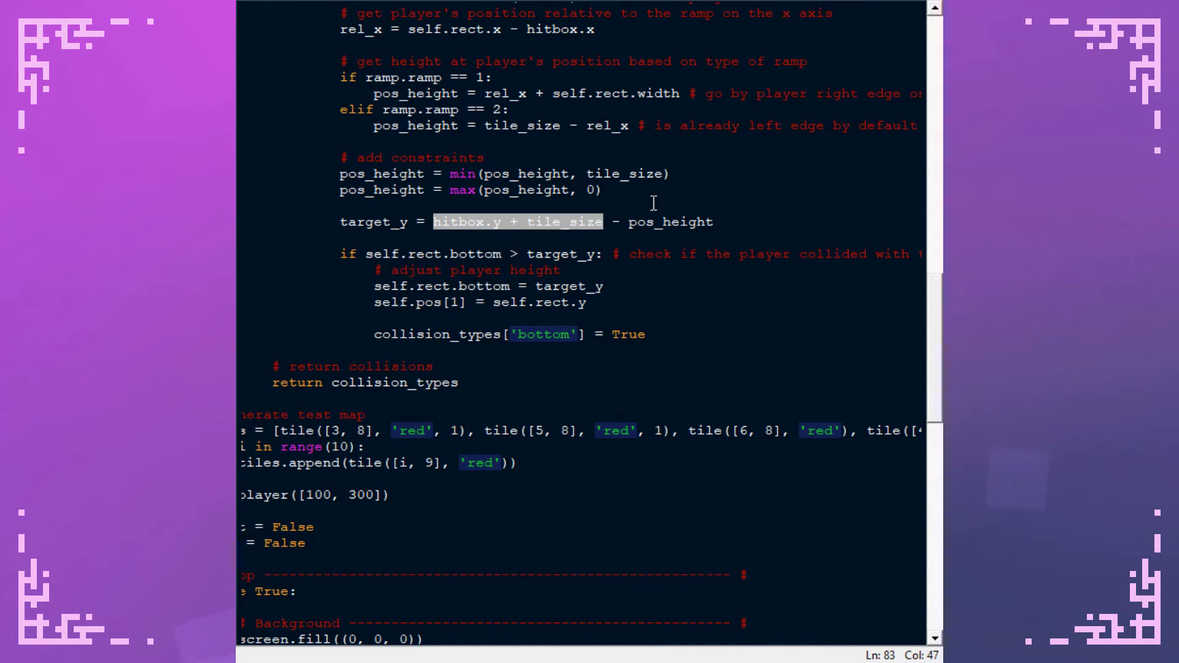
{"action": "left_click", "coordinate": [603, 222]}
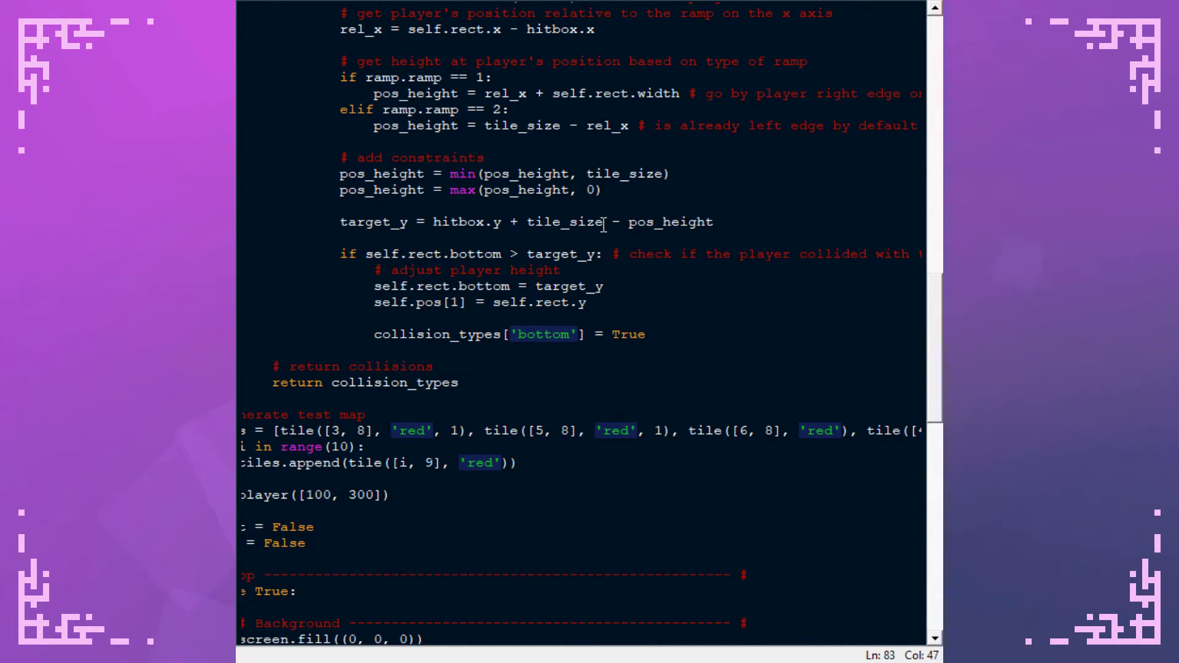
{"action": "left_click_drag", "start_coordinate": [606, 222], "coordinate": [713, 222]}
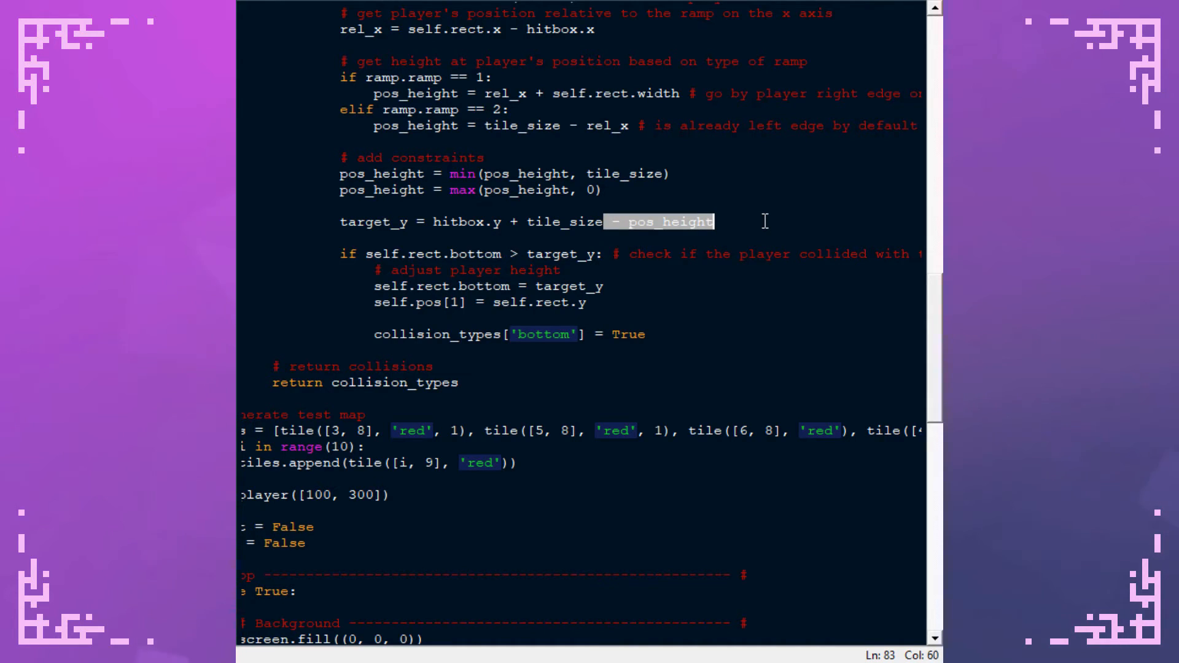
{"action": "mouse_move", "coordinate": [745, 181]}
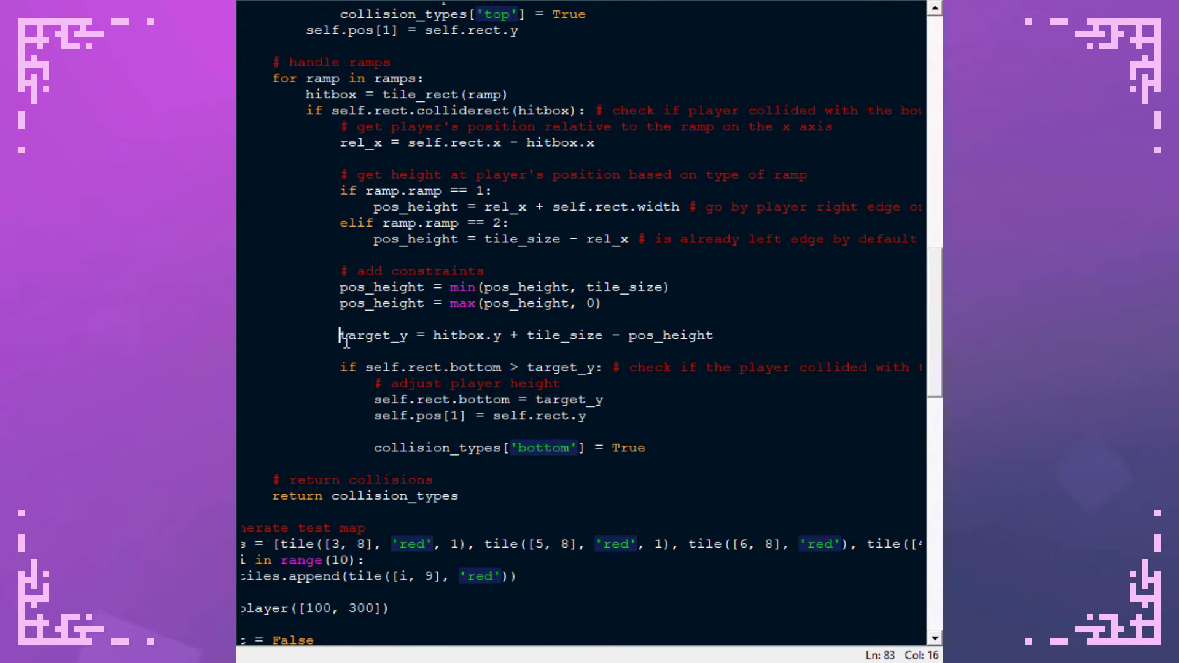
Walk the blue player right with the arrow key onto the raised red platform.
{"action": "scroll", "scroll_direction": "down", "scroll_amount": 3}
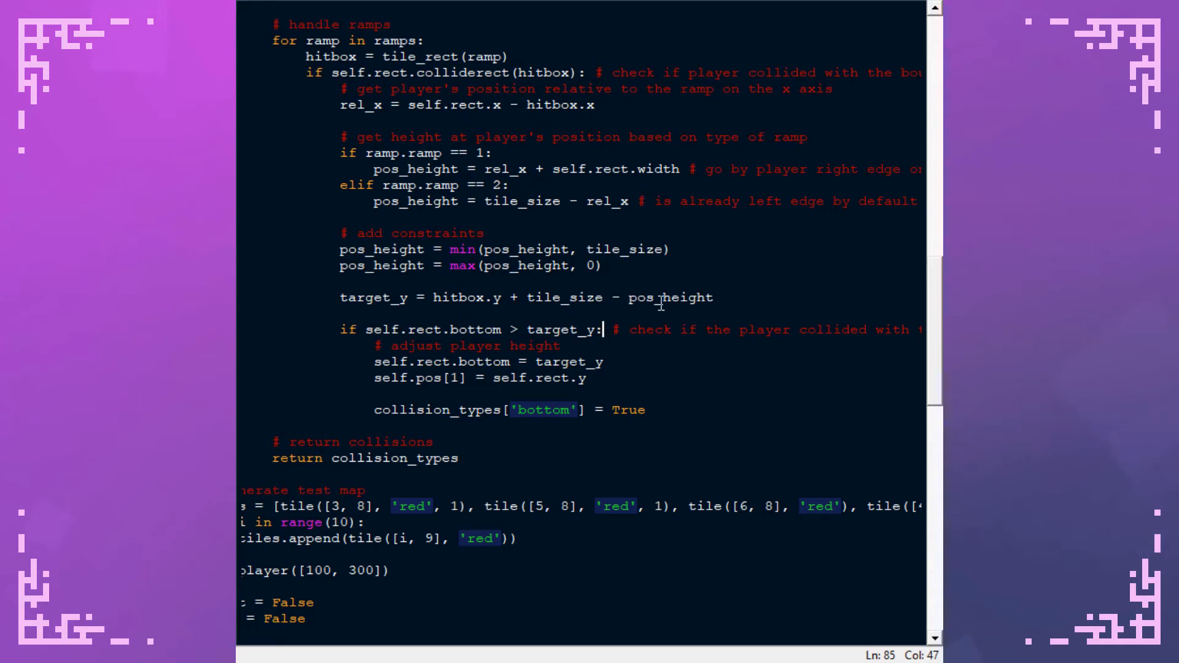
{"action": "mouse_move", "coordinate": [692, 266]}
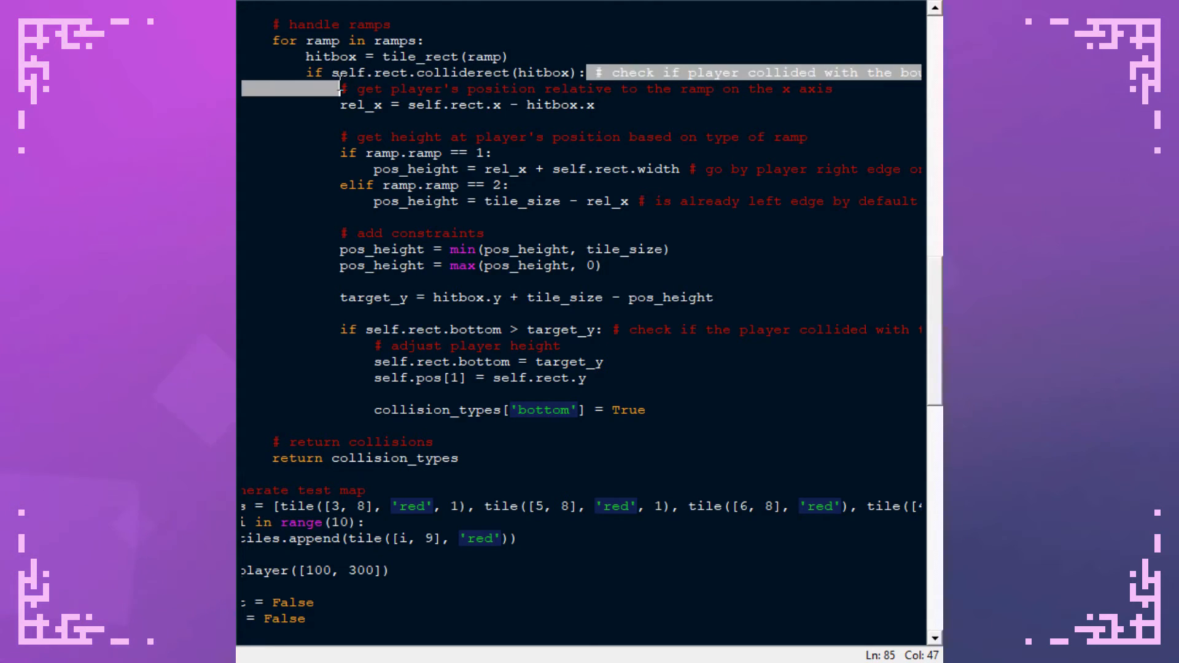
{"action": "left_click", "coordinate": [475, 140]}
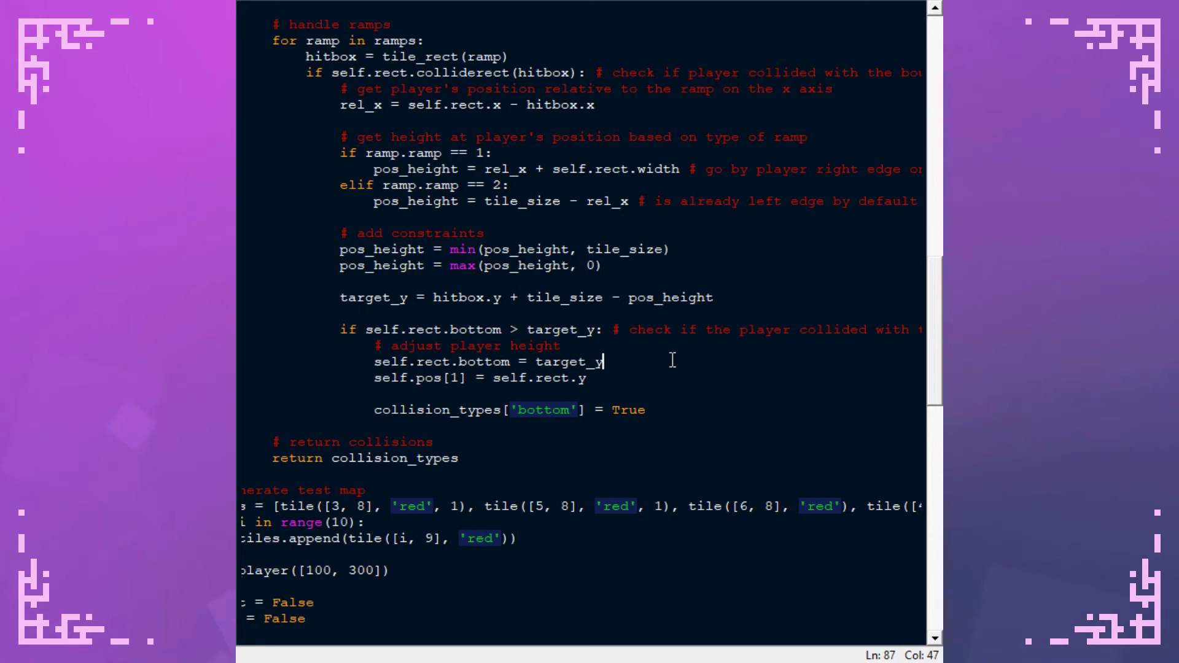
{"action": "mouse_move", "coordinate": [632, 362]}
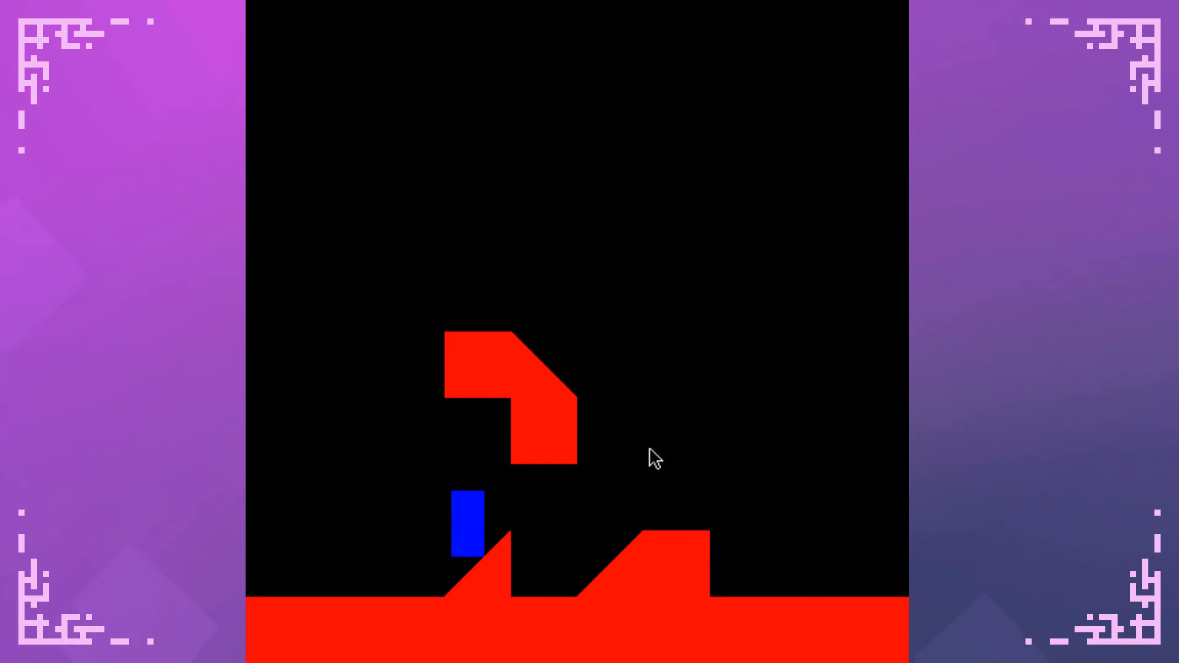
{"action": "mouse_move", "coordinate": [639, 522]}
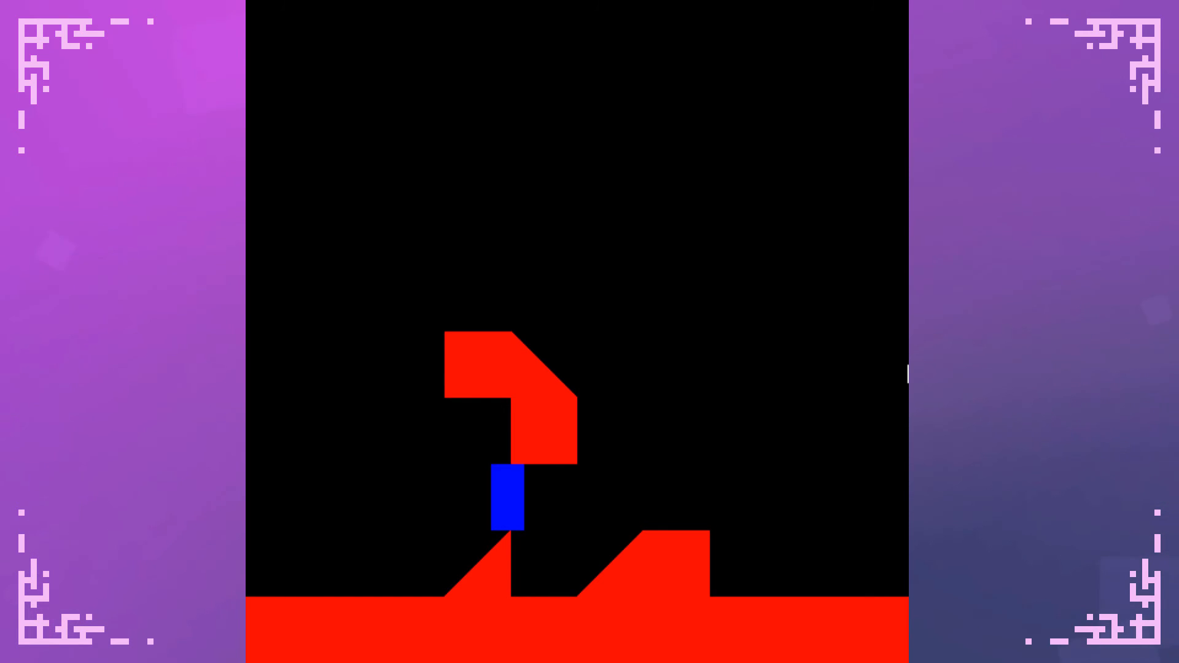
{"action": "key", "text": "Right"}
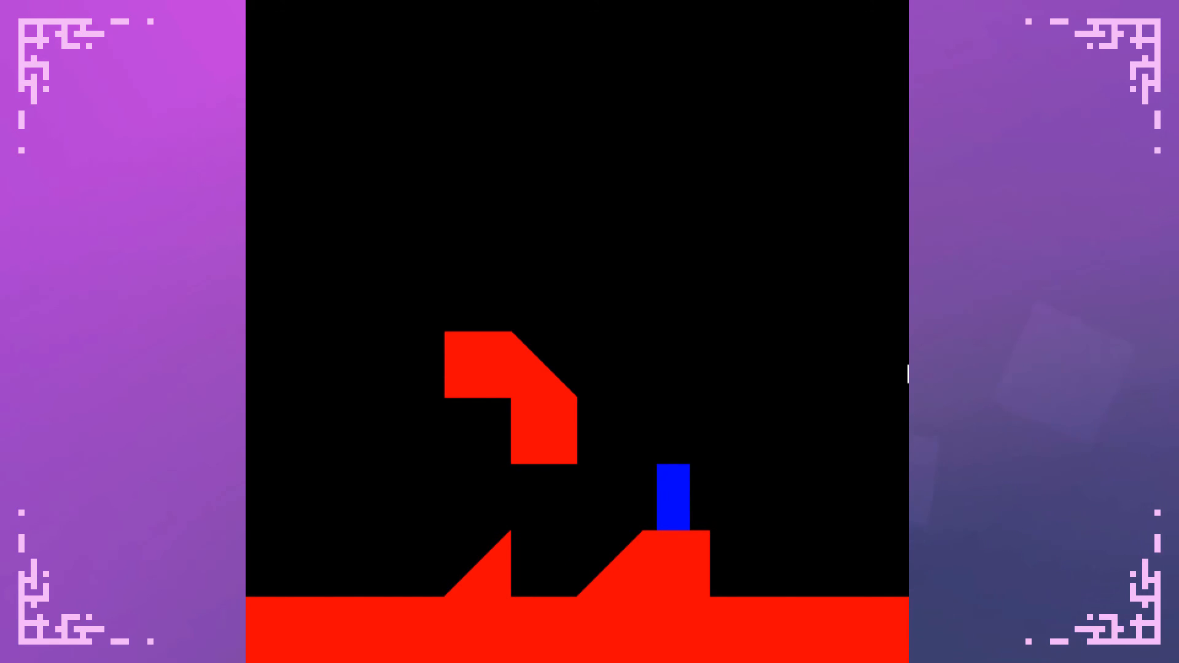